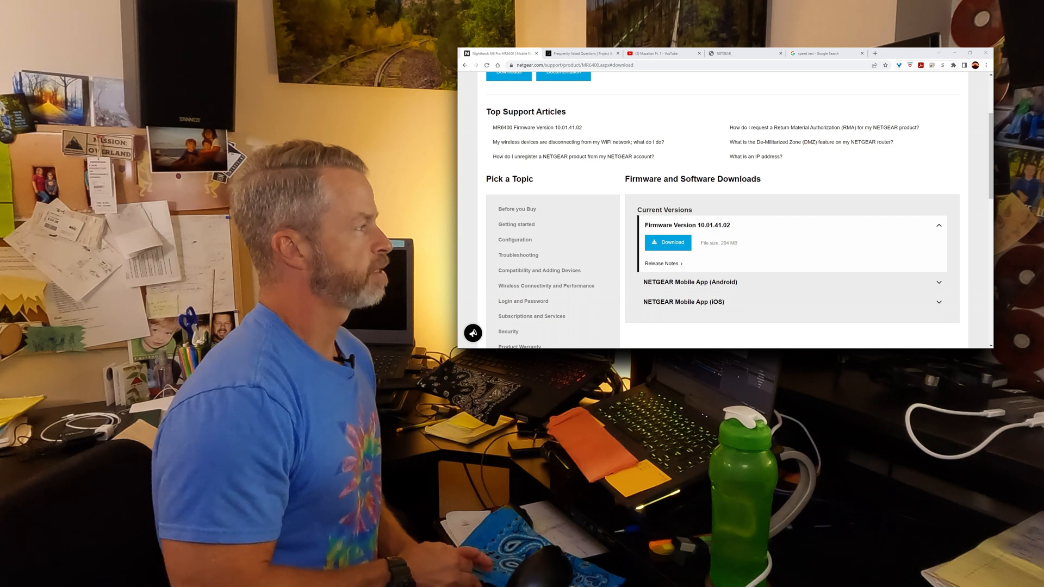
Switch to the Google speed test and measure about 34.6 Mbps download and 2.58 Mbps upload.
left_click(826, 53)
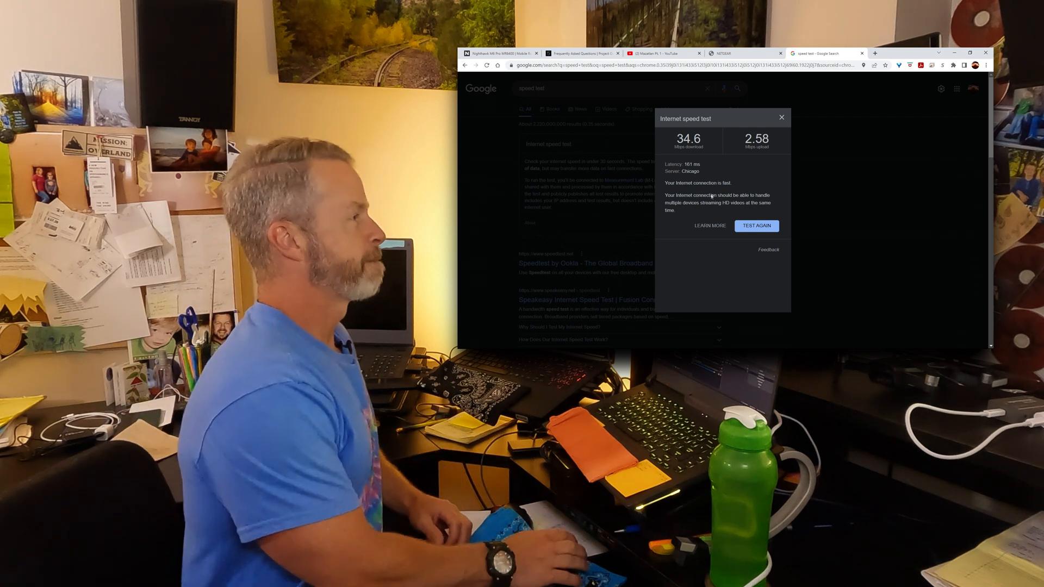
Rerun the test for 7.91 Mbps download and 0.57 Mbps upload, then start another run.
left_click(757, 226)
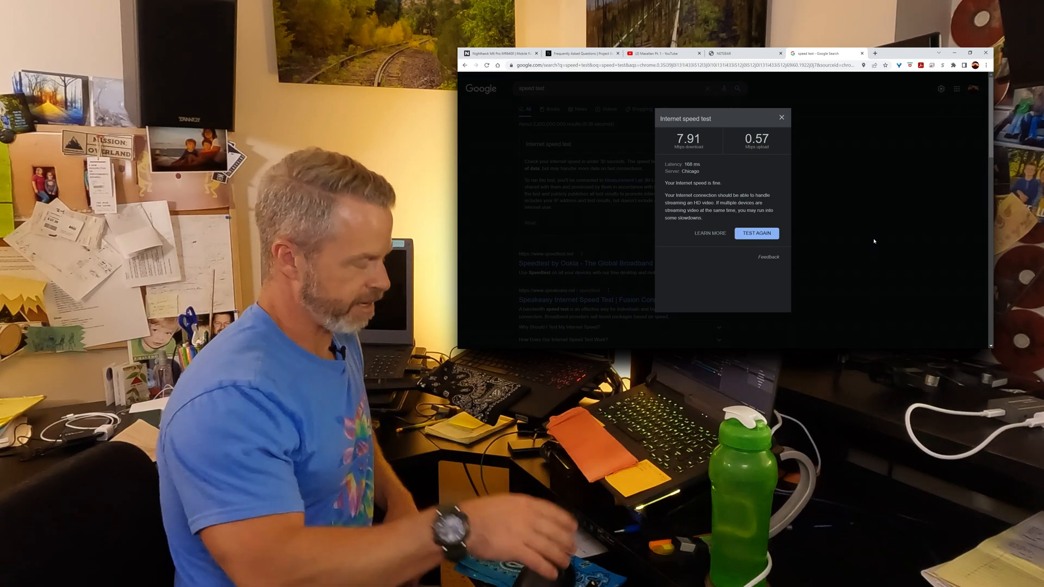
mouse_move(859, 150)
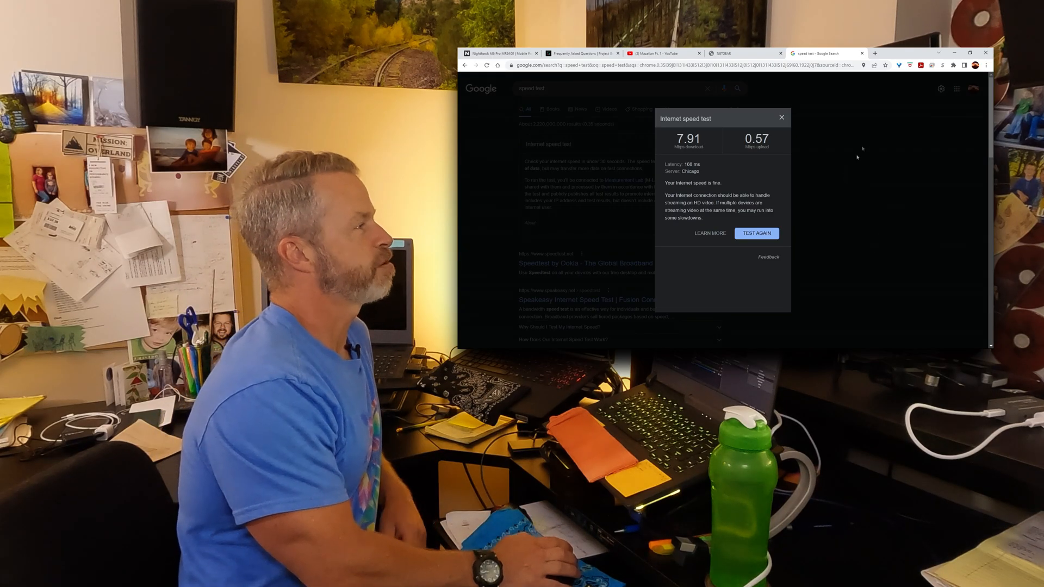
left_click(755, 233)
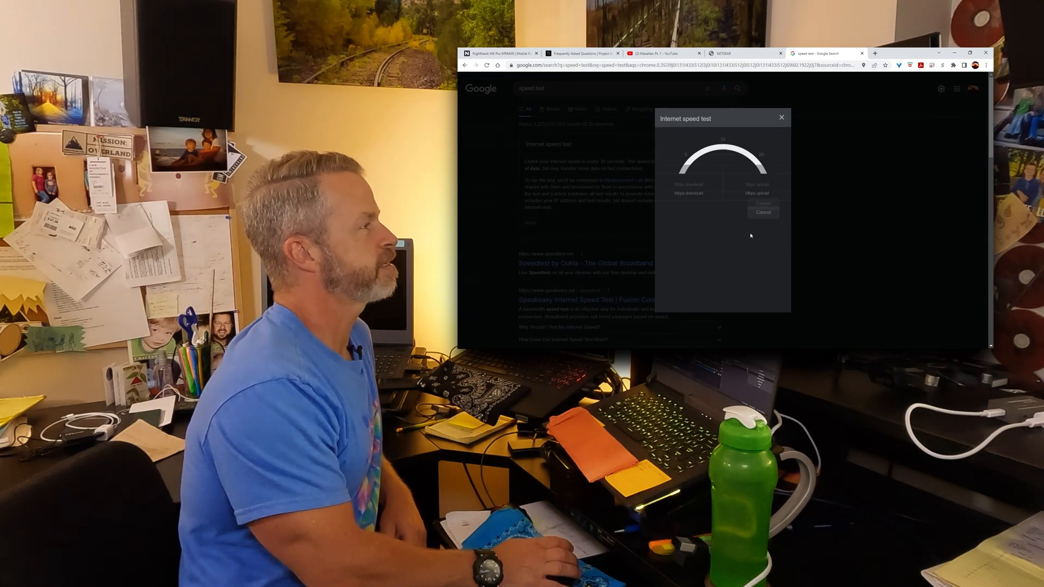